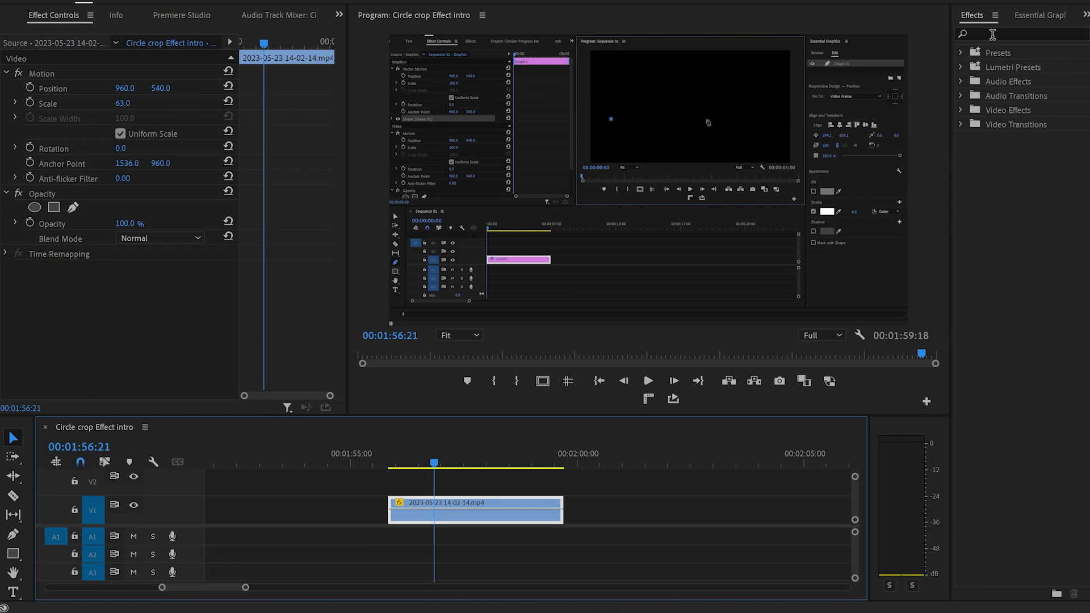
Find 'corner pin' in Effects and drop Distort > Corner Pin onto the V1 clip
text(corner)
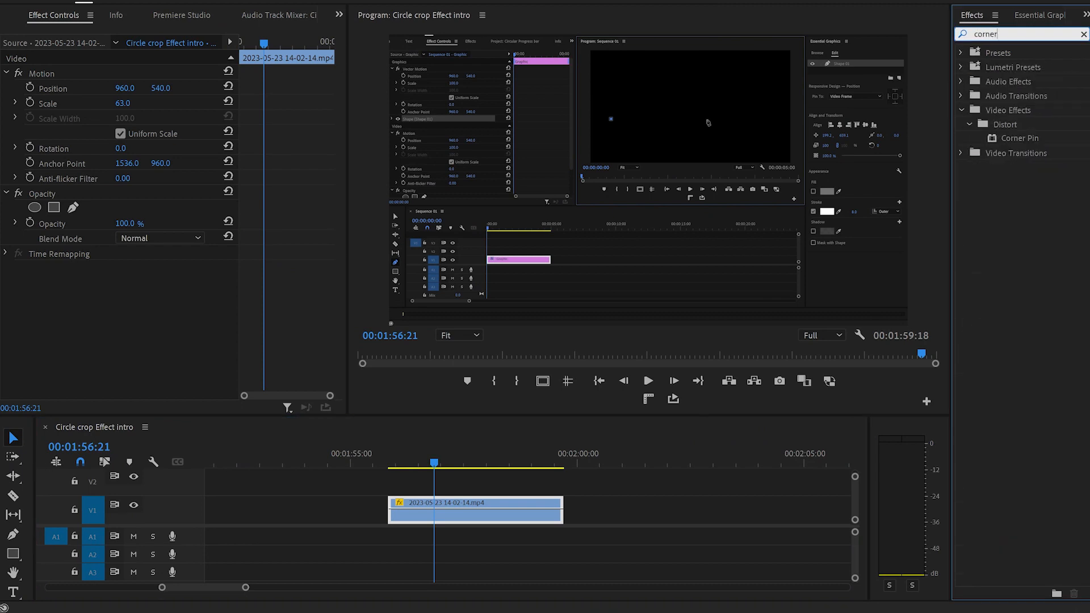
text(pi)
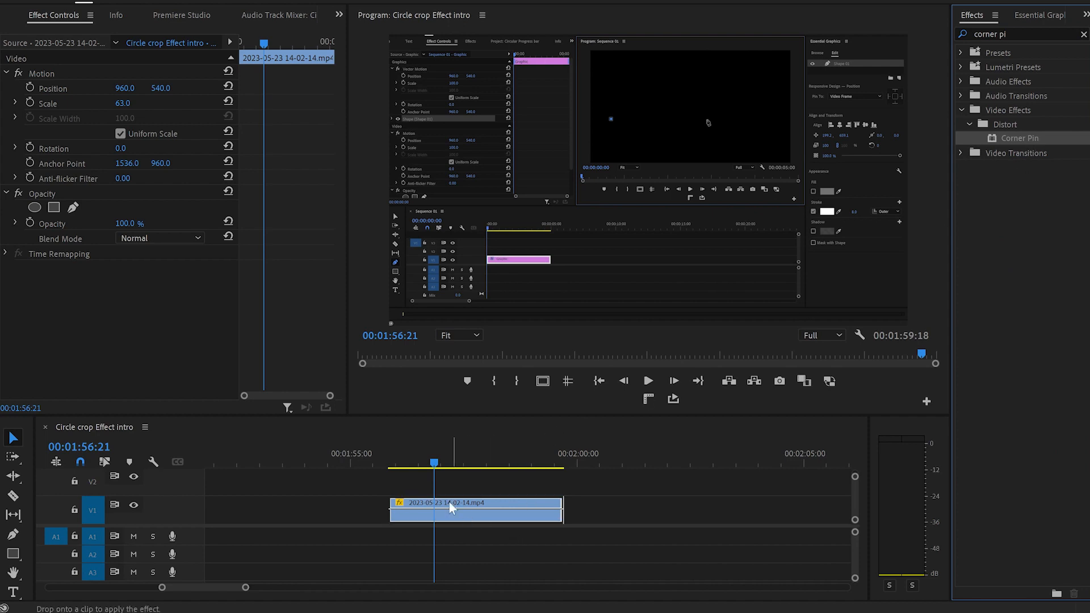
drag(1019, 137, 476, 510)
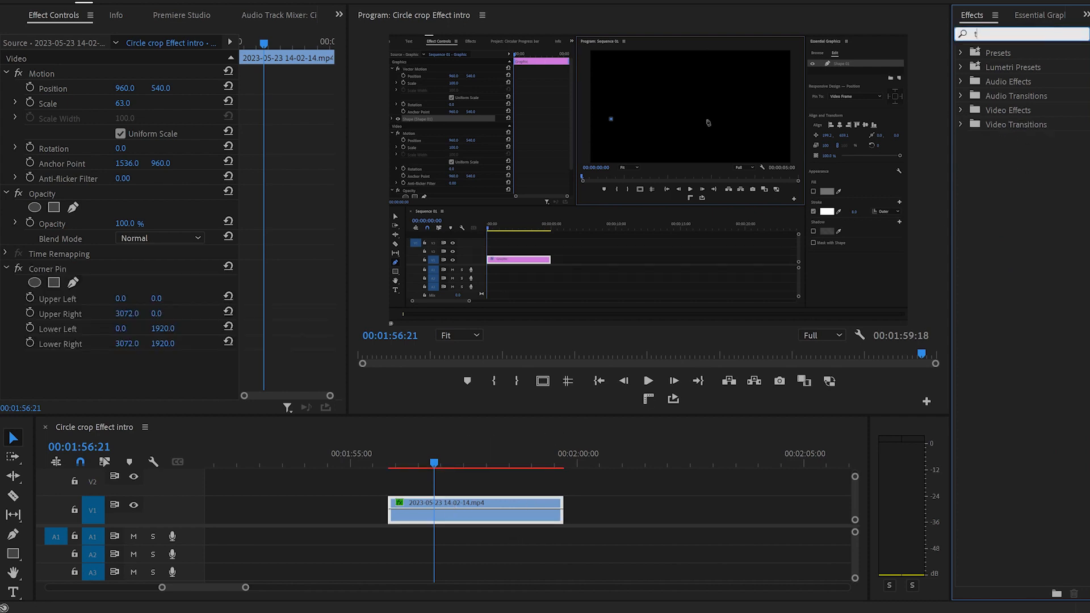
Find 'transform' in Effects and drop Distort > Transform onto the same clip below Corner Pin
text(transform)
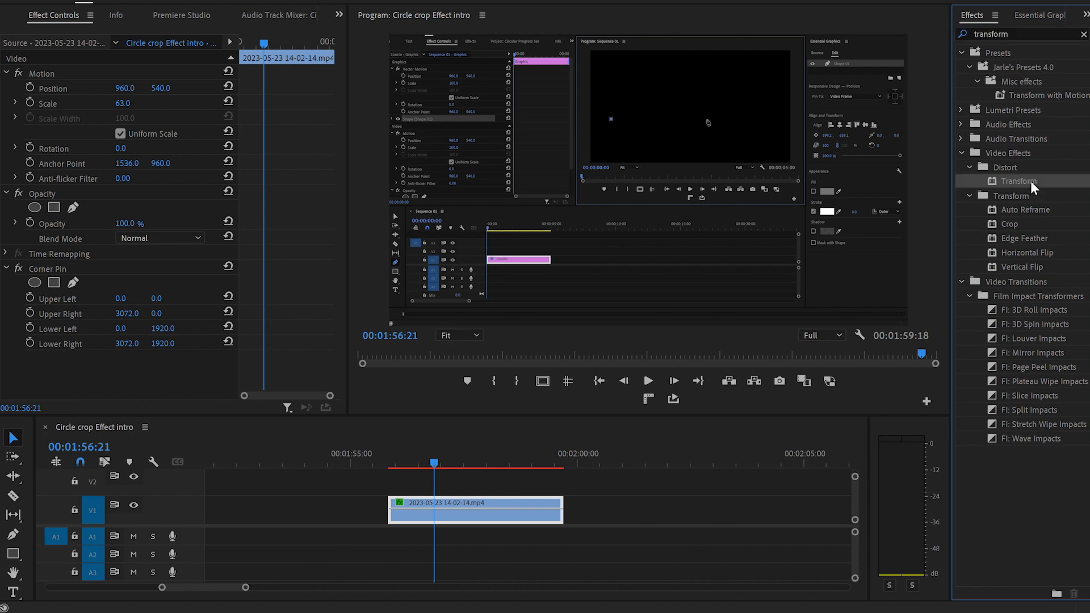
drag(1020, 181, 501, 511)
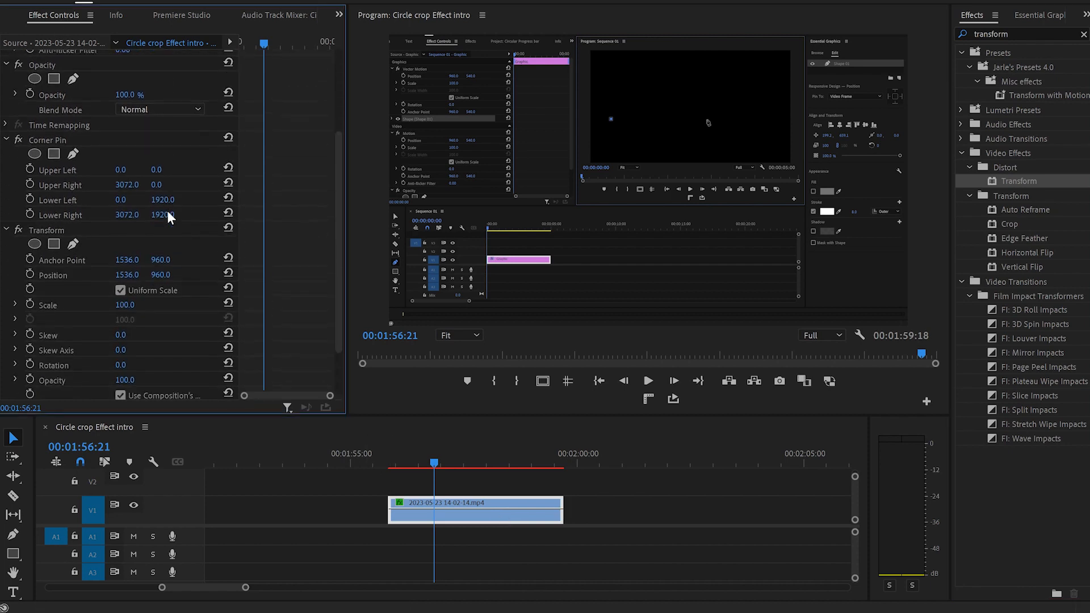
Uncheck Use Composition's Shutter Angle in the Transform effect's motion blur settings
scroll(down, 3)
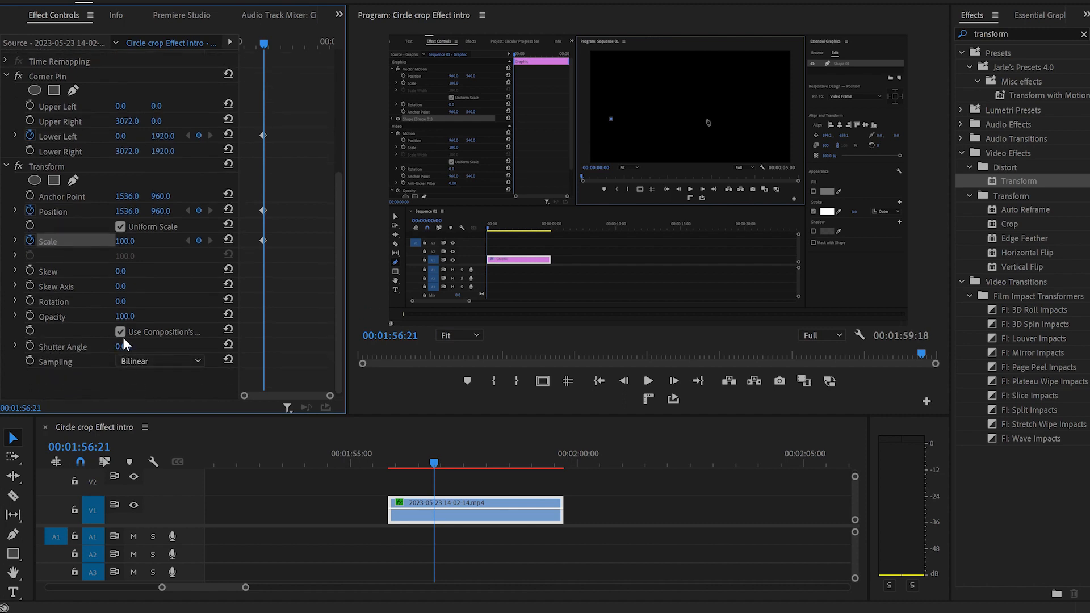
click(120, 332)
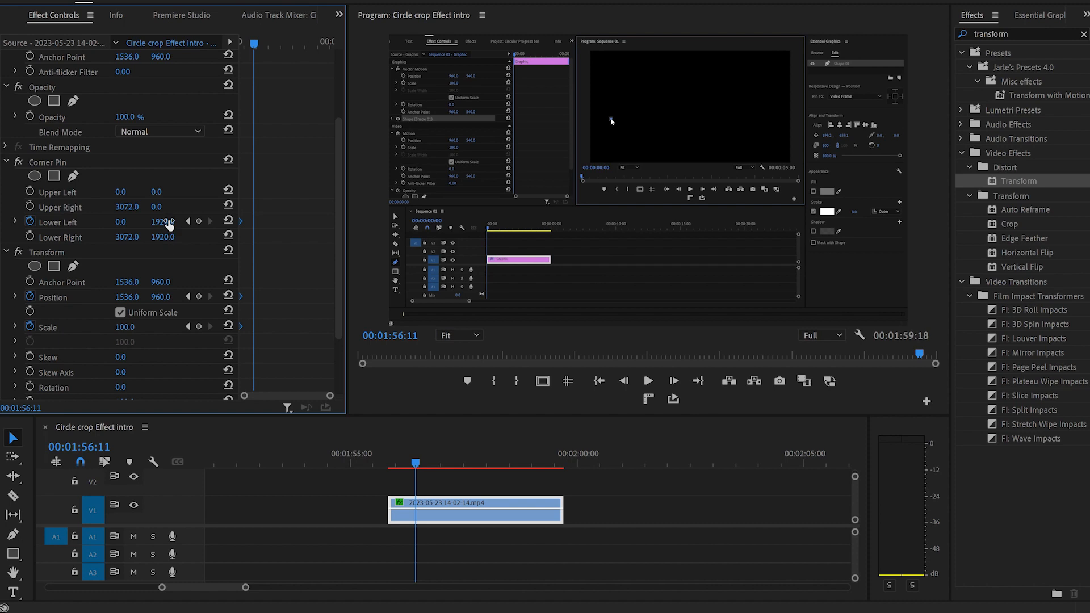
Raise the Lower Left corner's vertical value to 5402 for a second keyframe at 01:57:24
drag(167, 221, 167, 215)
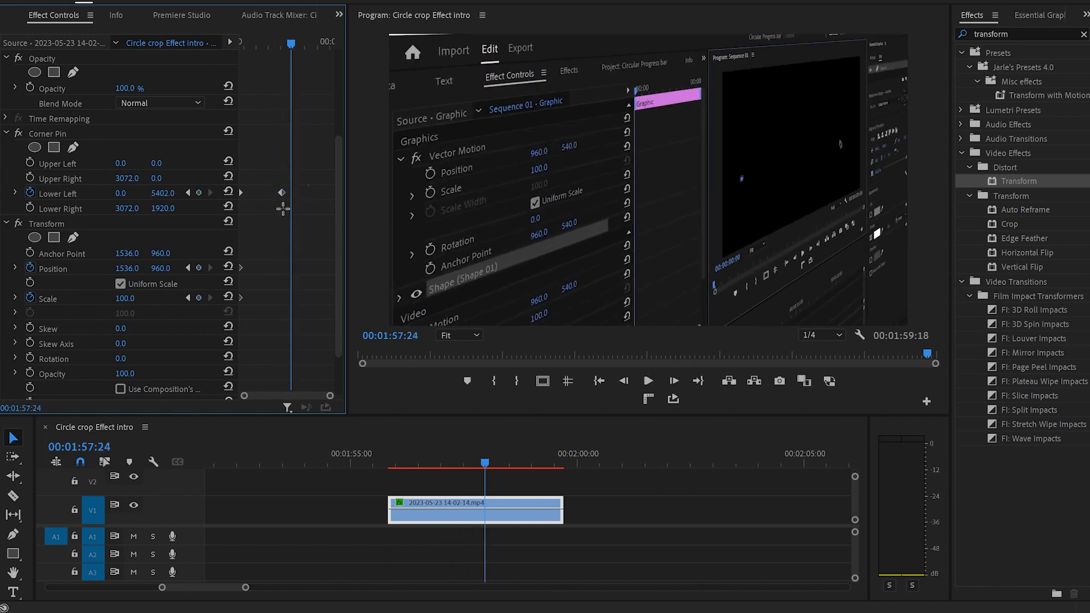
Bring up Temporal Interpolation easing options for the selected Lower Left keyframes
right_click(282, 192)
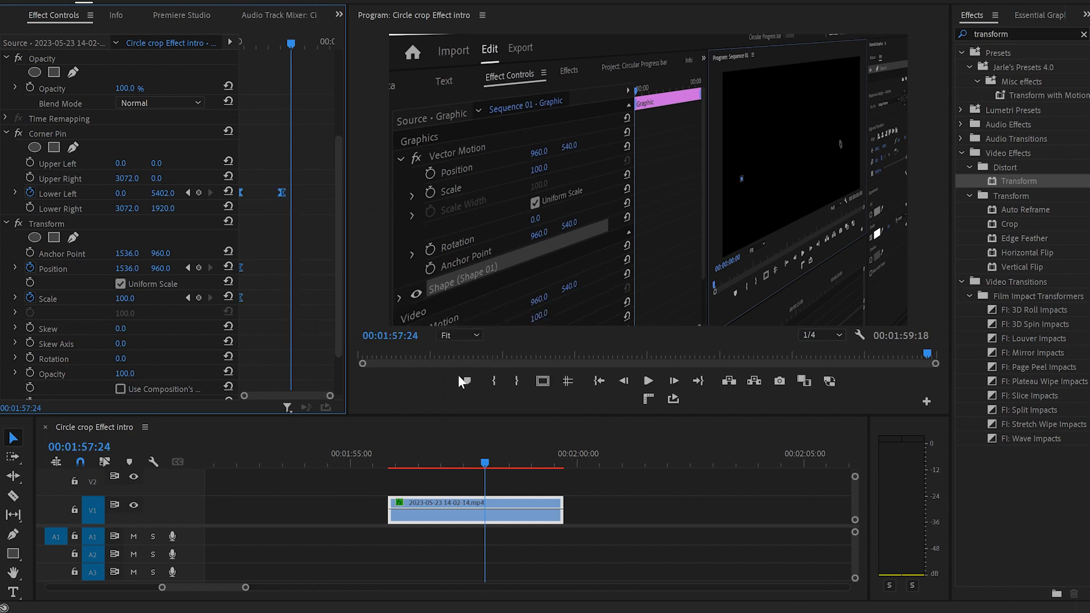
right_click(282, 193)
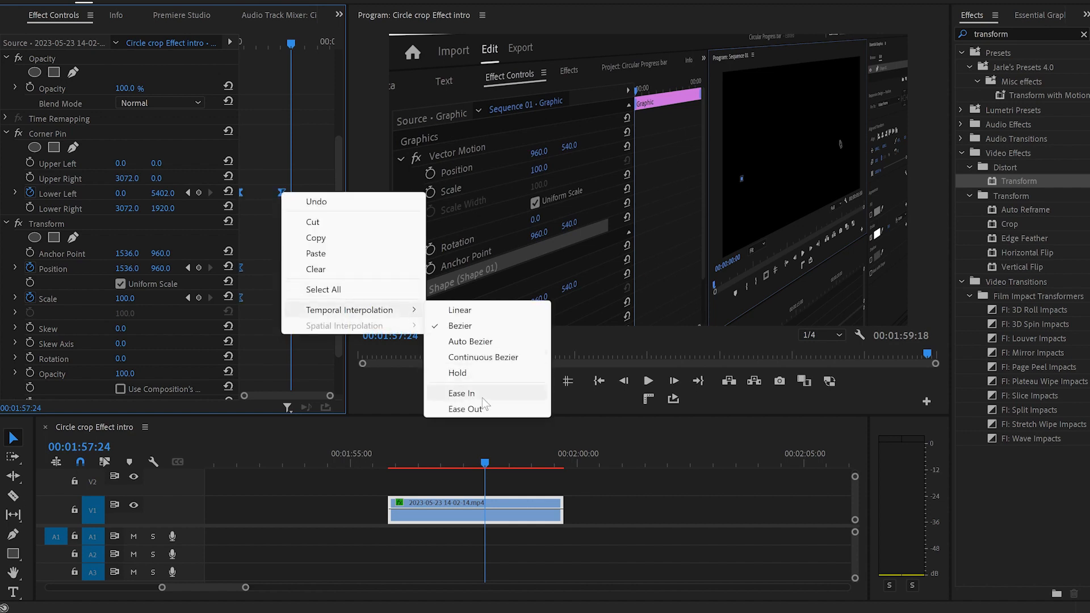